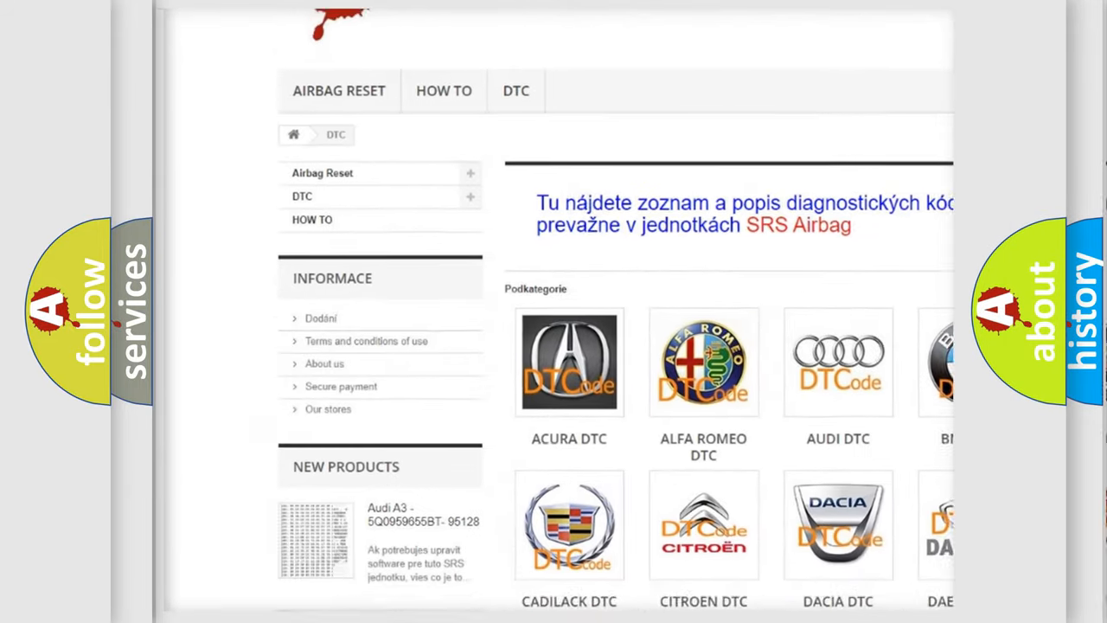
scroll(down, 3)
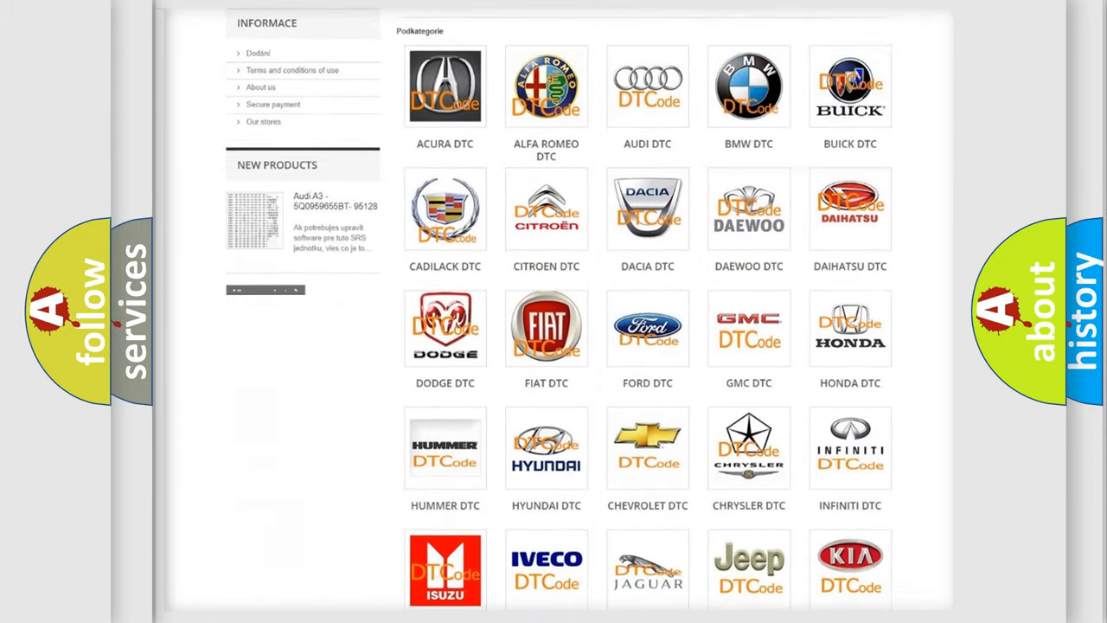
scroll(down, 3)
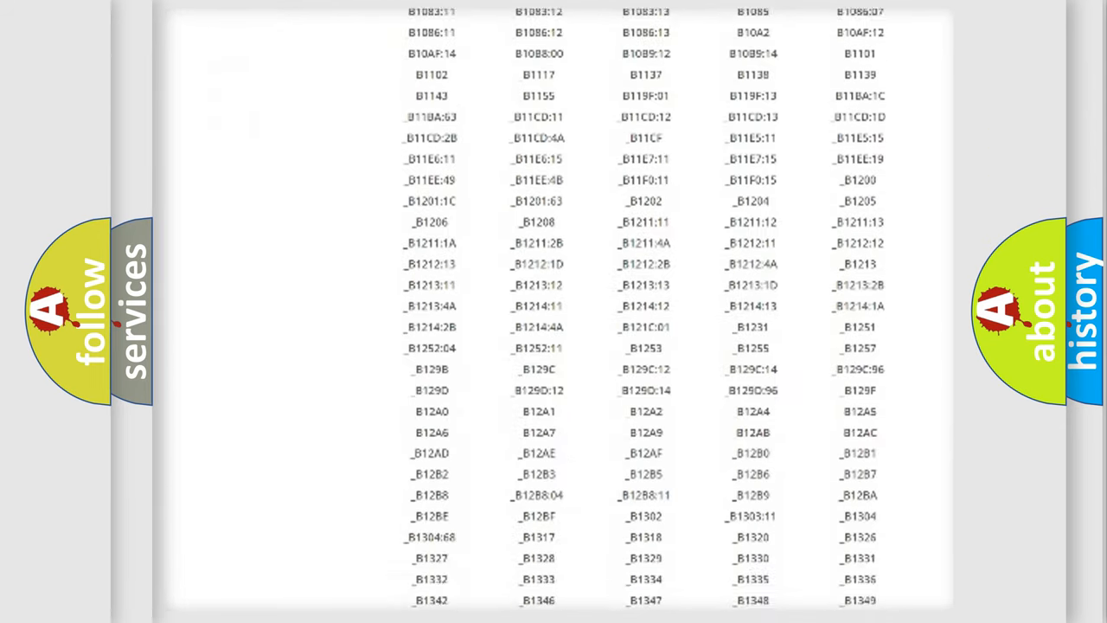
scroll(down, 3)
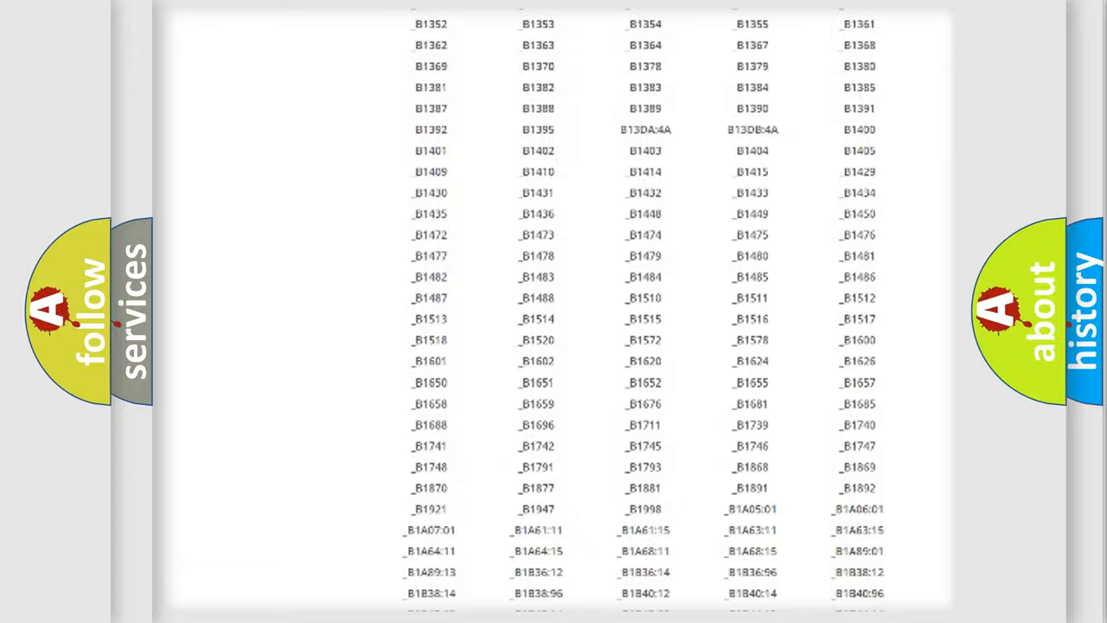